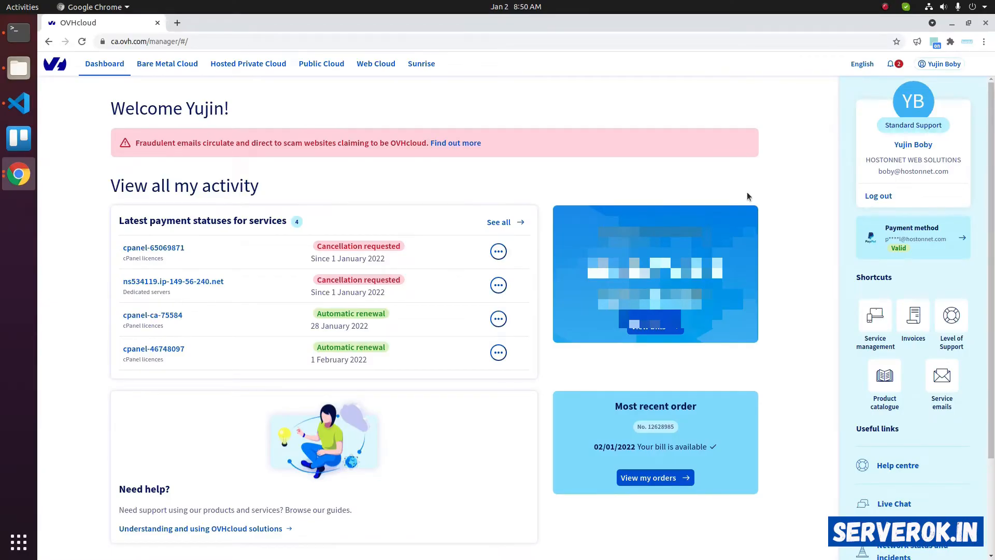
mouse_move(180, 68)
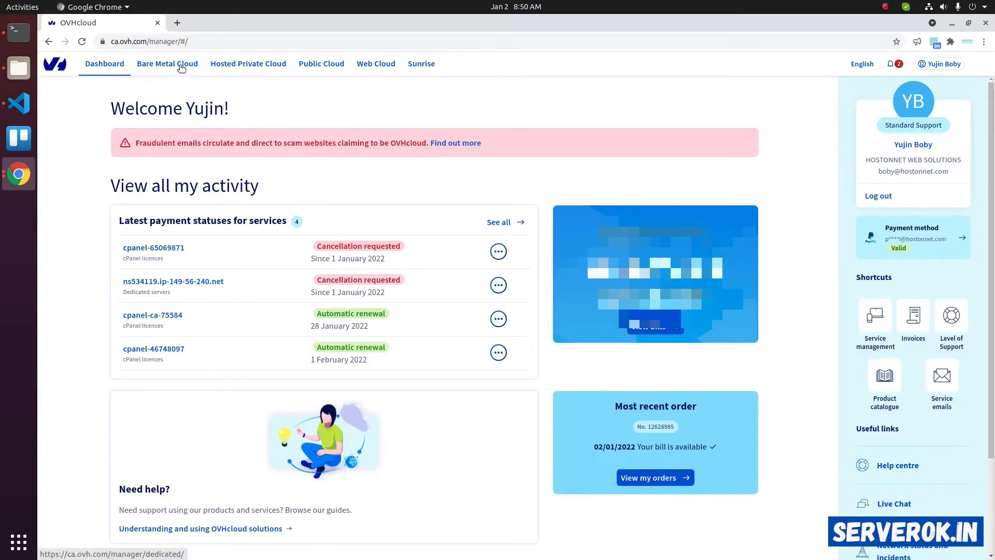
Open Bare Metal Cloud and expand the Dedicated servers list in the sidebar.
left_click(166, 64)
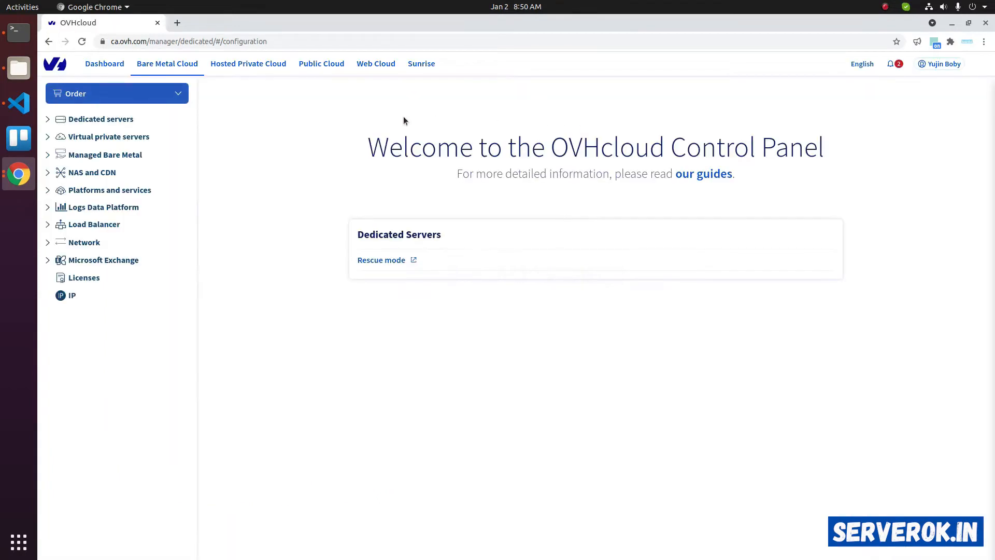
left_click(101, 119)
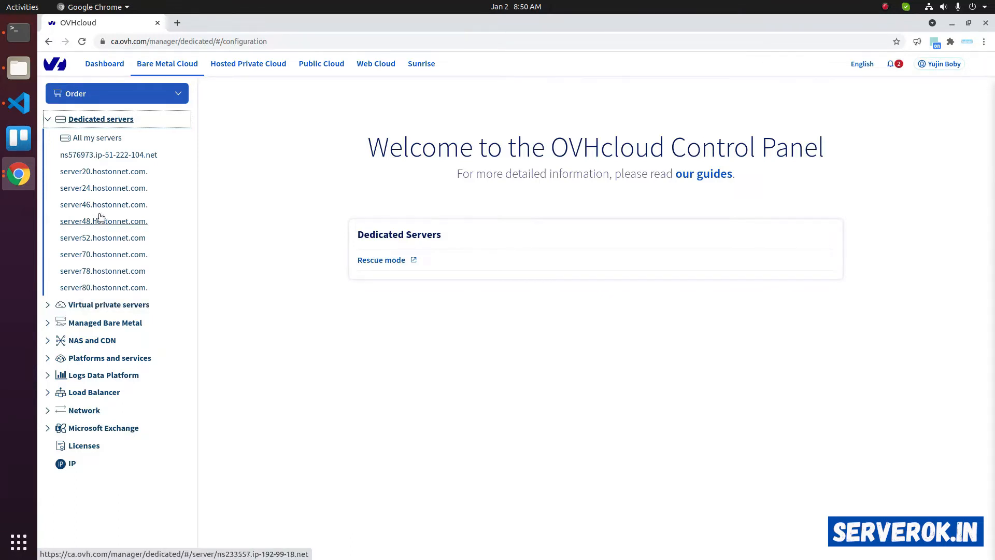
Open server46.hostonnet.com's details and show its service status actions menu.
left_click(103, 205)
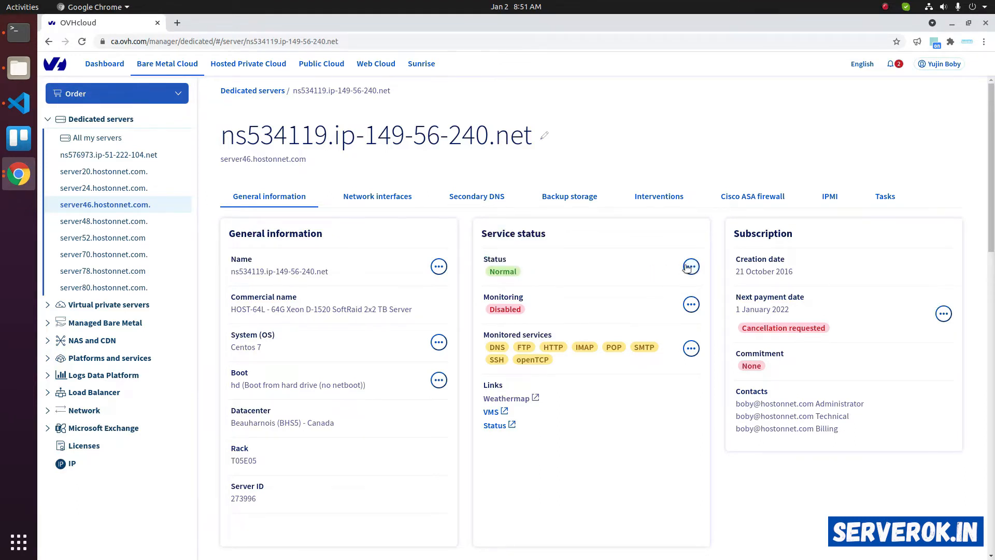
left_click(691, 267)
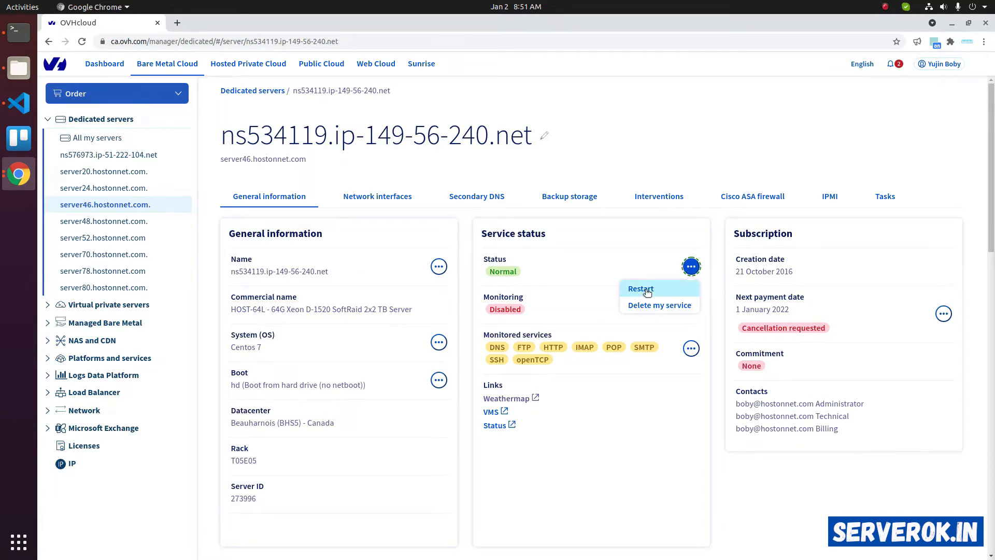
Restart server46 (ns534119.ip-149-56-240.net) and confirm the reboot.
left_click(640, 288)
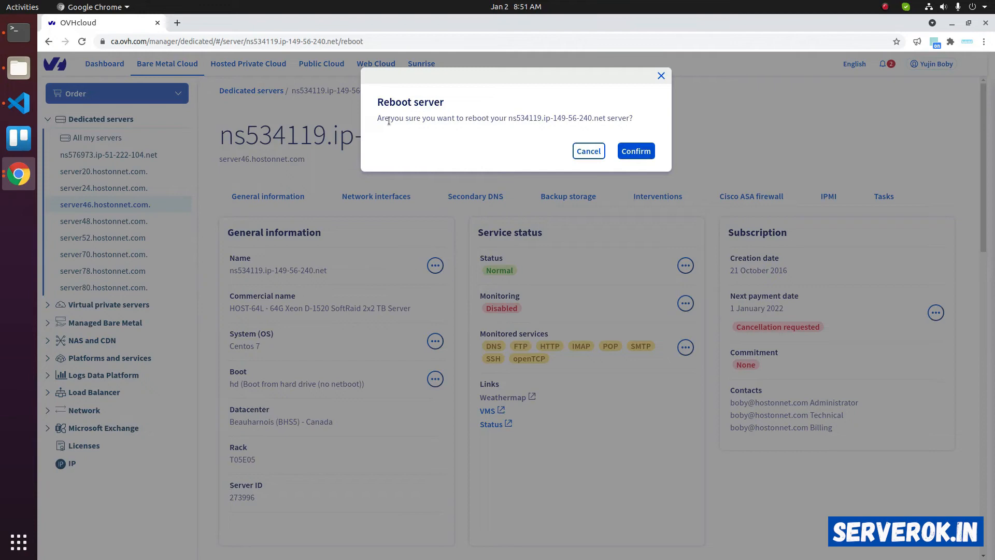
mouse_move(624, 130)
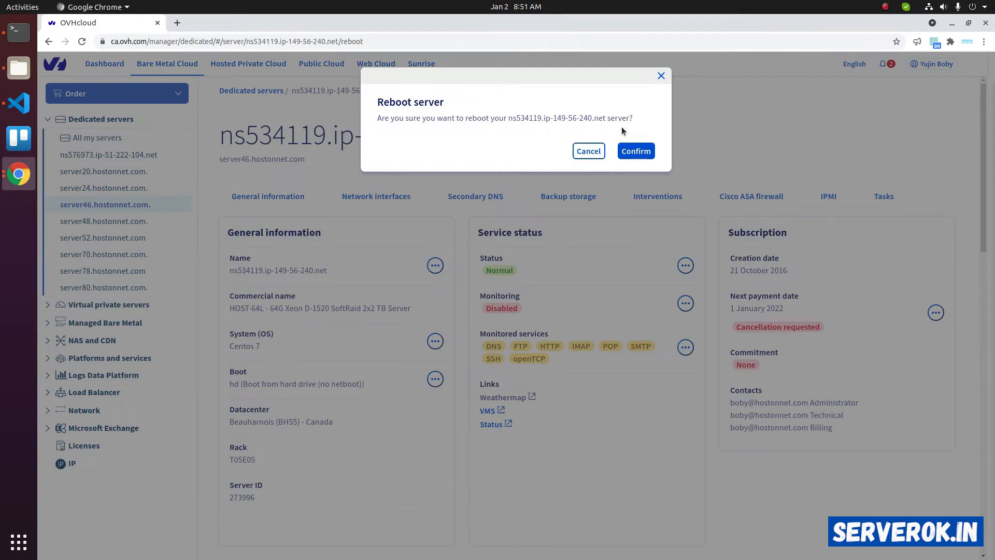
left_click(636, 151)
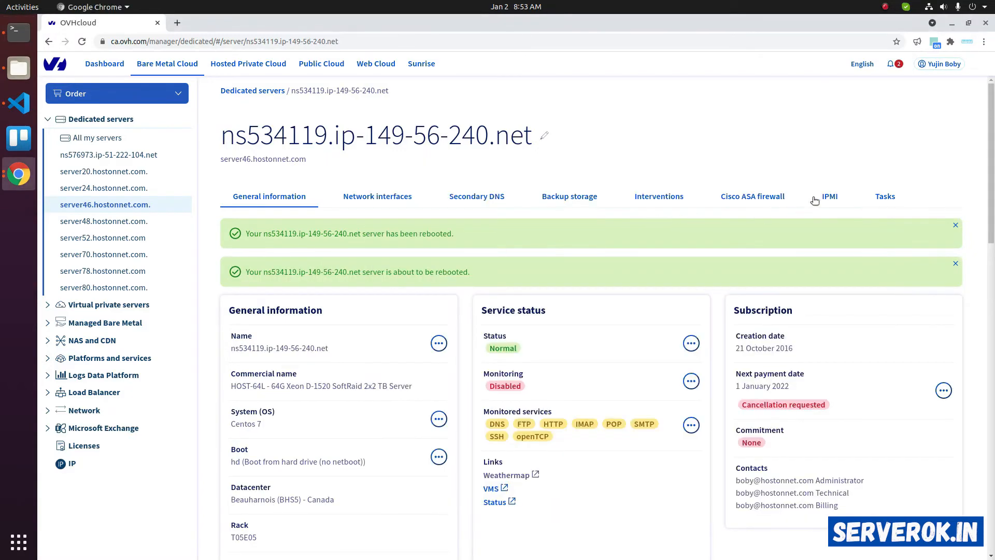
Start a Java applet KVM session from the IPMI page and keep the downloaded .jnlp file.
left_click(830, 196)
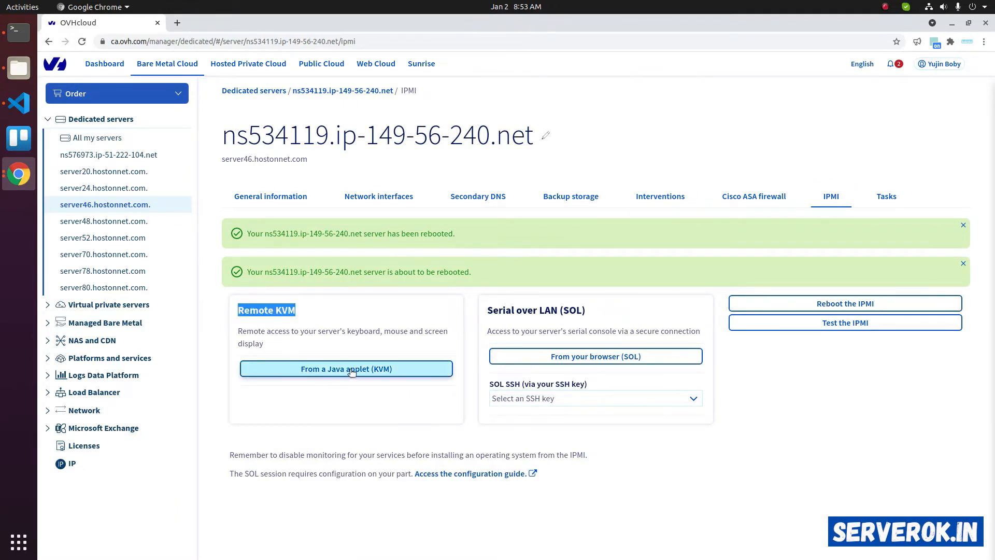
left_click(346, 368)
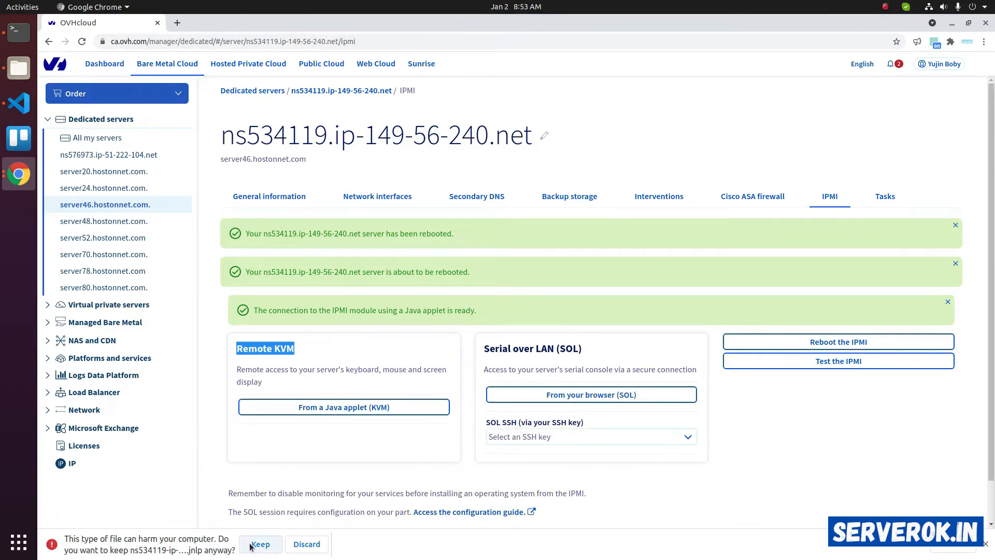
left_click(261, 544)
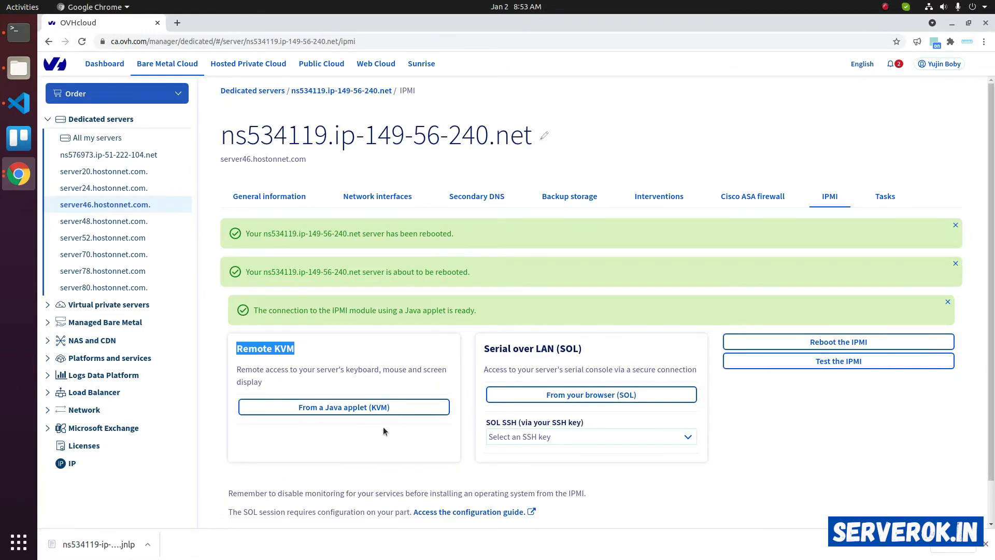
mouse_move(231, 435)
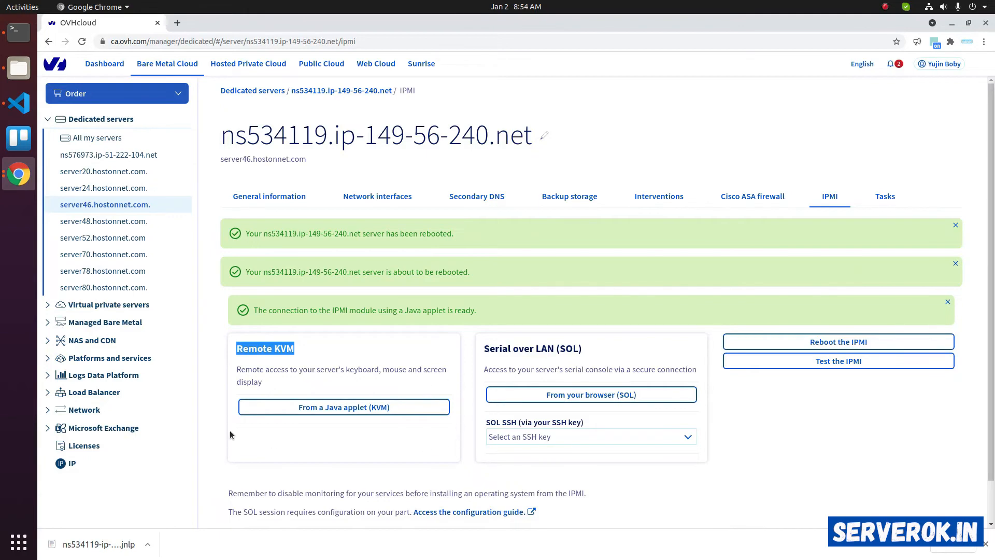
Launch the downloaded KVM .jnlp file and allow the Java iKVM application to run.
left_click(343, 407)
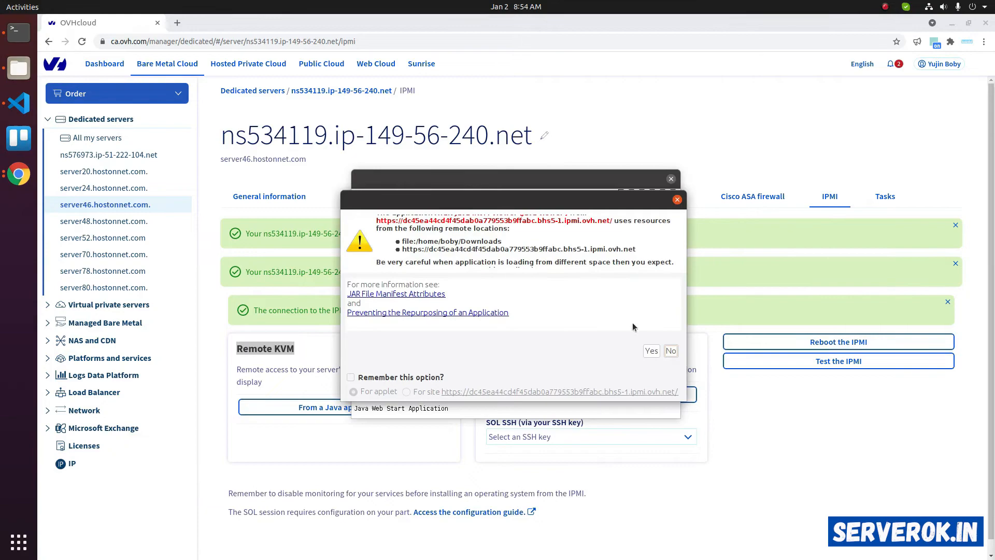
left_click(651, 350)
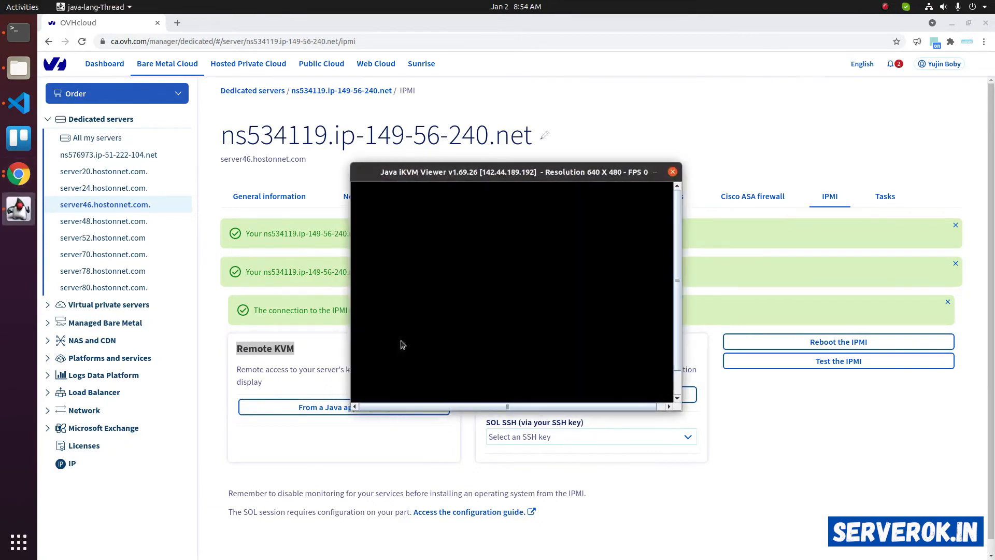